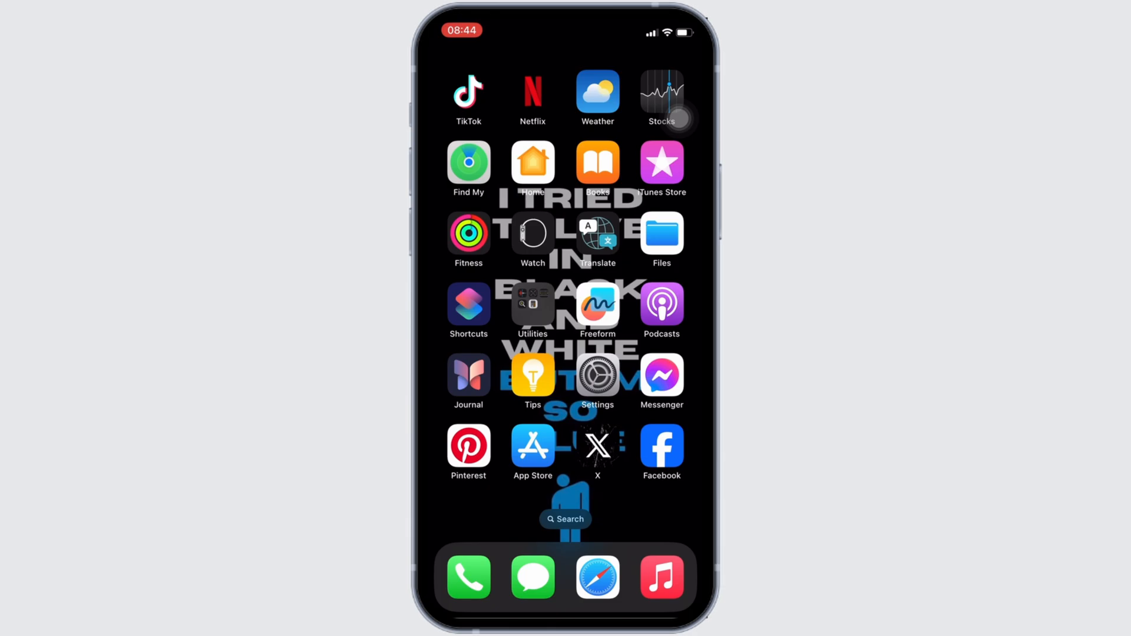
- Launch the App Store and begin searching for 'scot'
{"action": "left_click", "coordinate": [533, 444]}
{"action": "type", "text": "scot"}
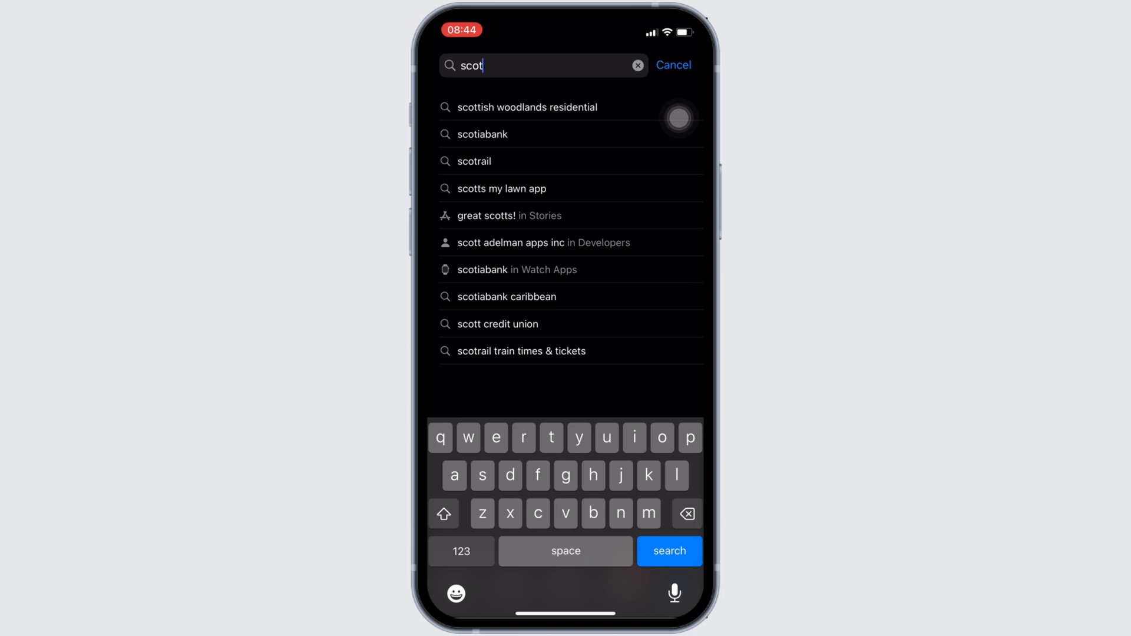
- Pick the scotiabank suggestion and confirm the installed app shows Open, not Update
{"action": "left_click", "coordinate": [483, 134]}
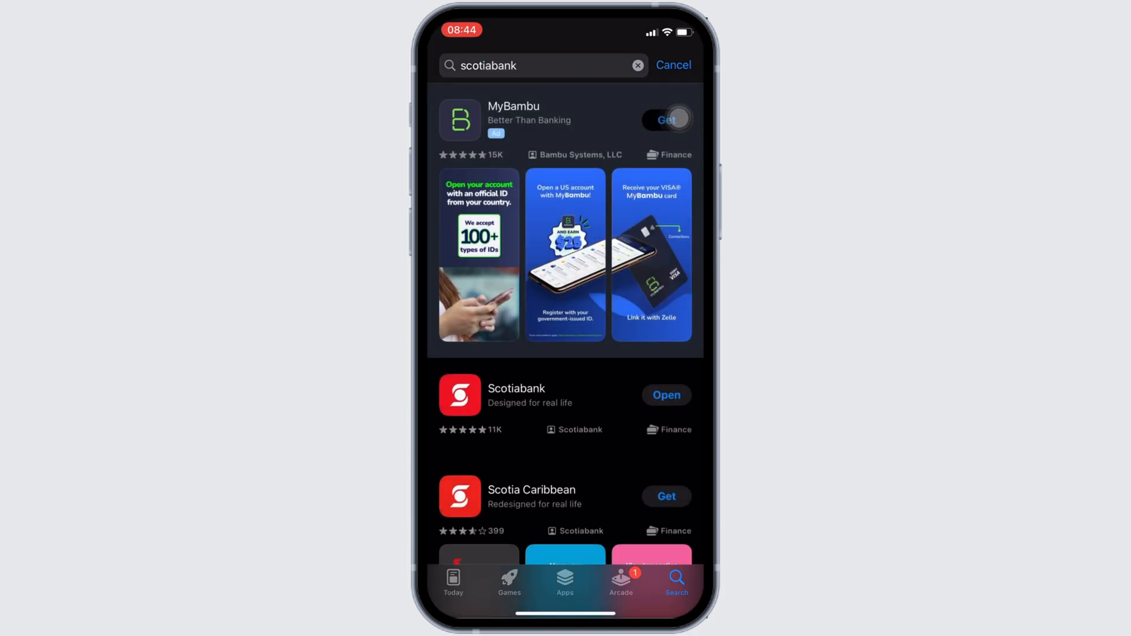
{"action": "left_click", "coordinate": [516, 395]}
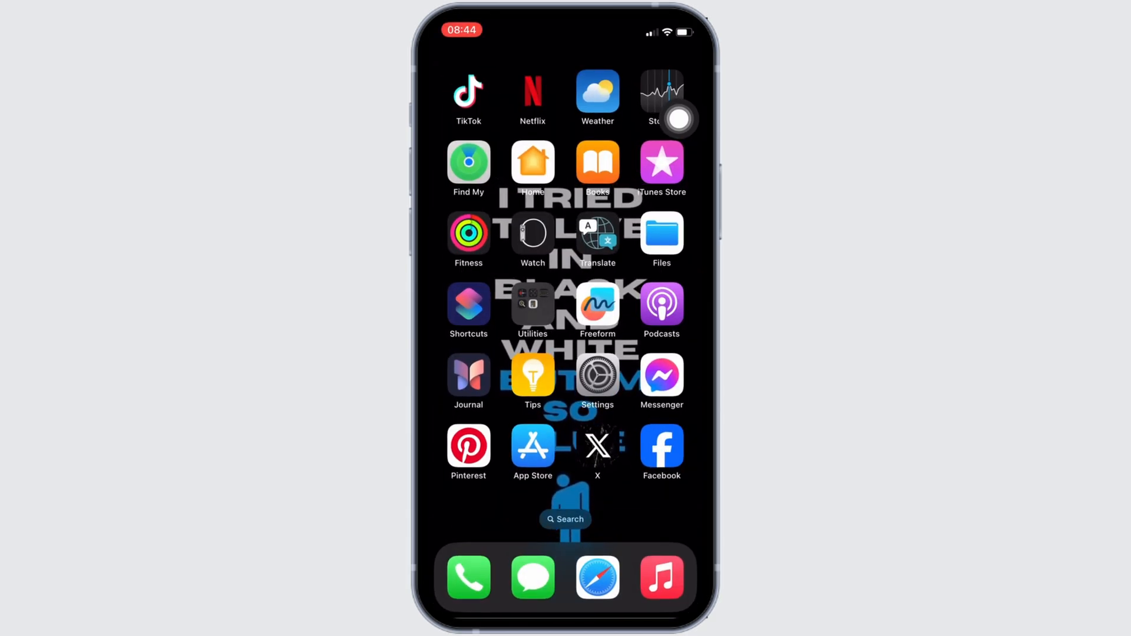
- Go into Settings > General to reach the iPhone Storage list
{"action": "left_click", "coordinate": [596, 374]}
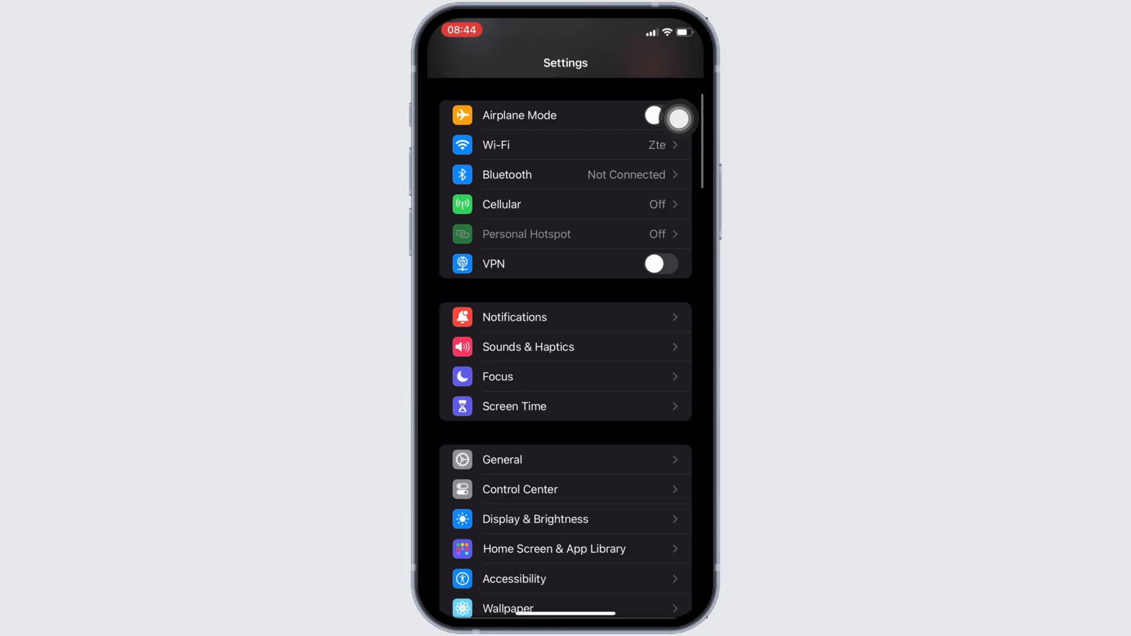
{"action": "left_click", "coordinate": [502, 460]}
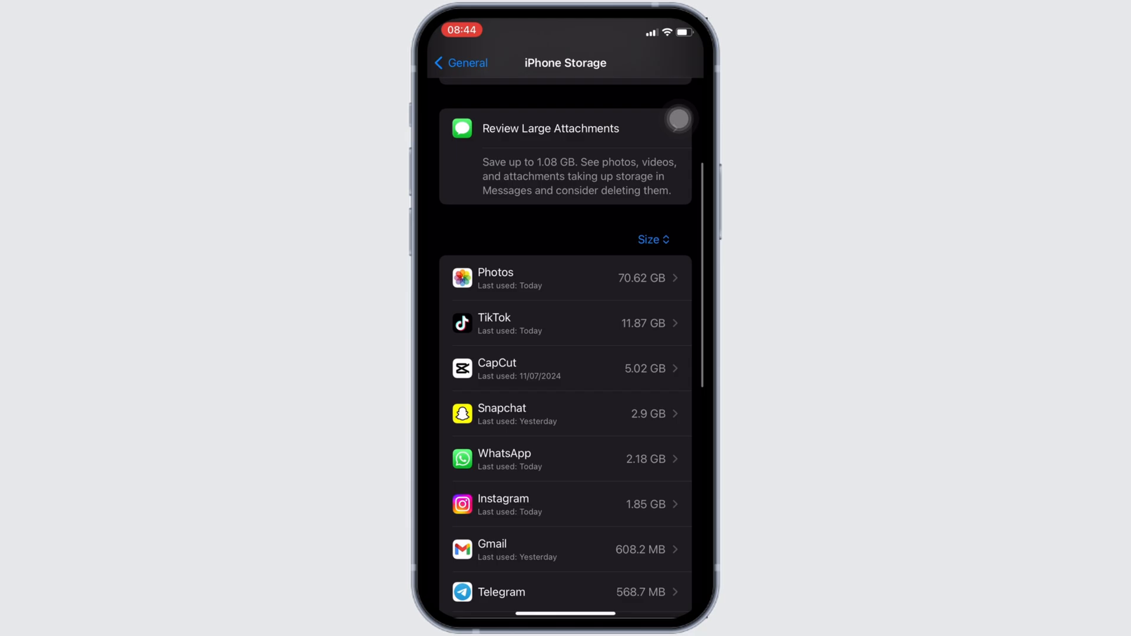
- Find Scotiabank in the storage list and offload it, keeping its 117.7 MB of data
{"action": "scroll", "scroll_direction": "down", "scroll_amount": 3}
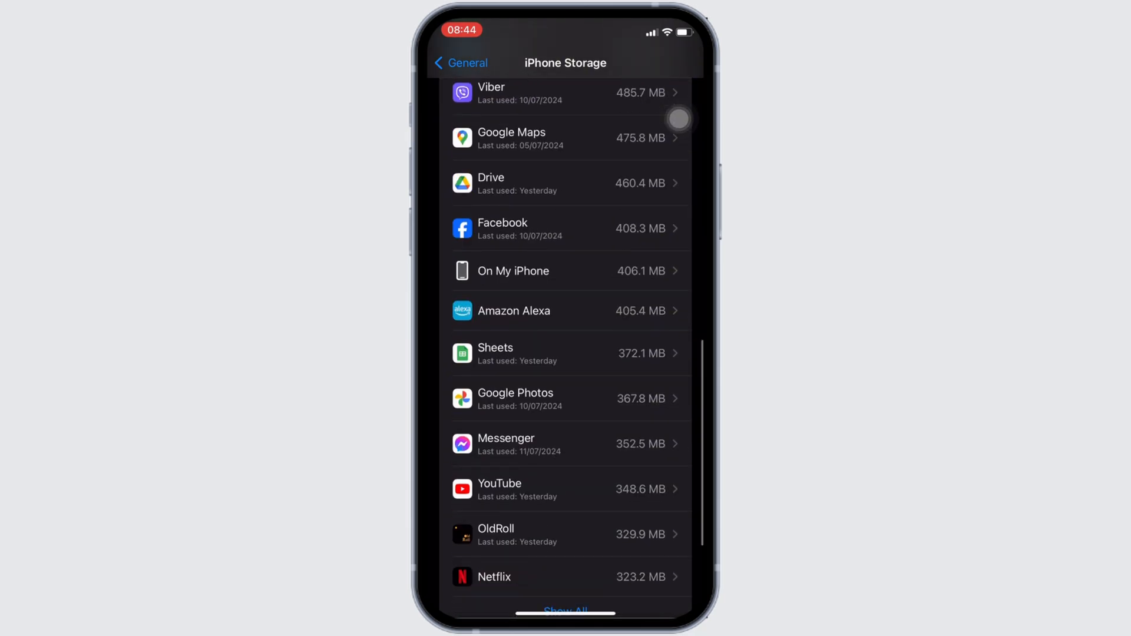
{"action": "scroll", "scroll_direction": "down", "scroll_amount": 3}
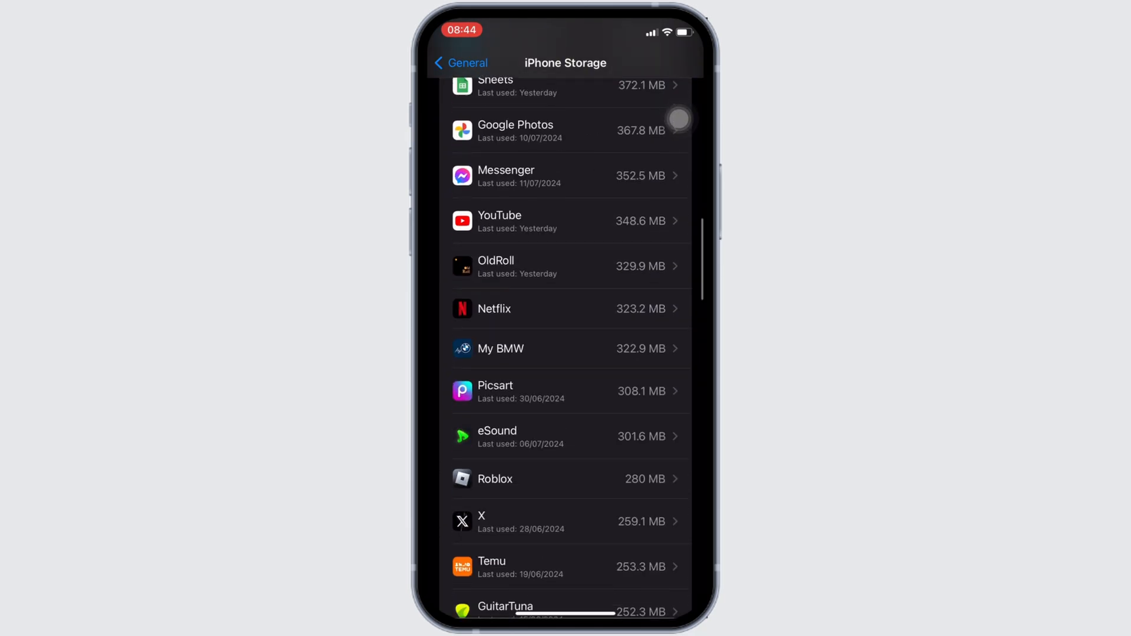
{"action": "scroll", "scroll_direction": "down", "scroll_amount": 3}
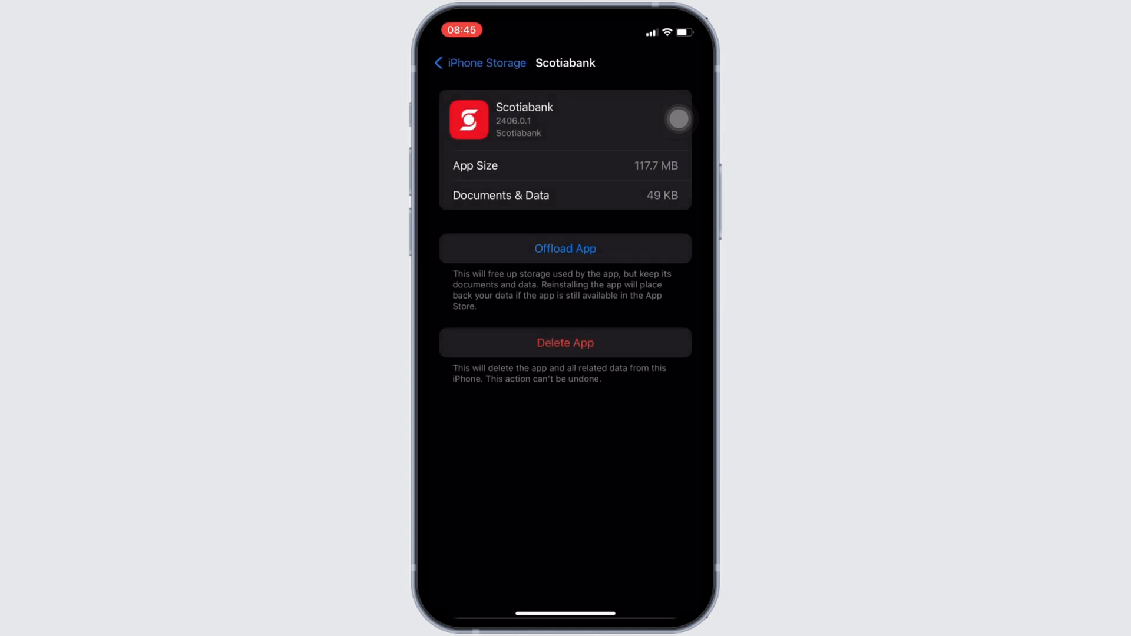
{"action": "left_click", "coordinate": [564, 249]}
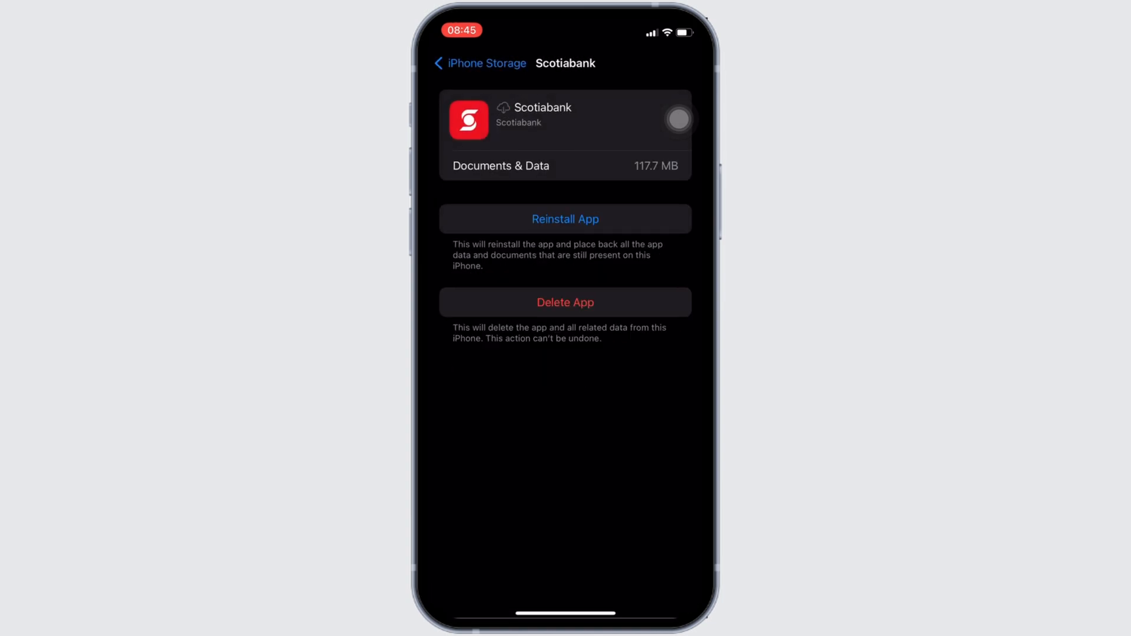